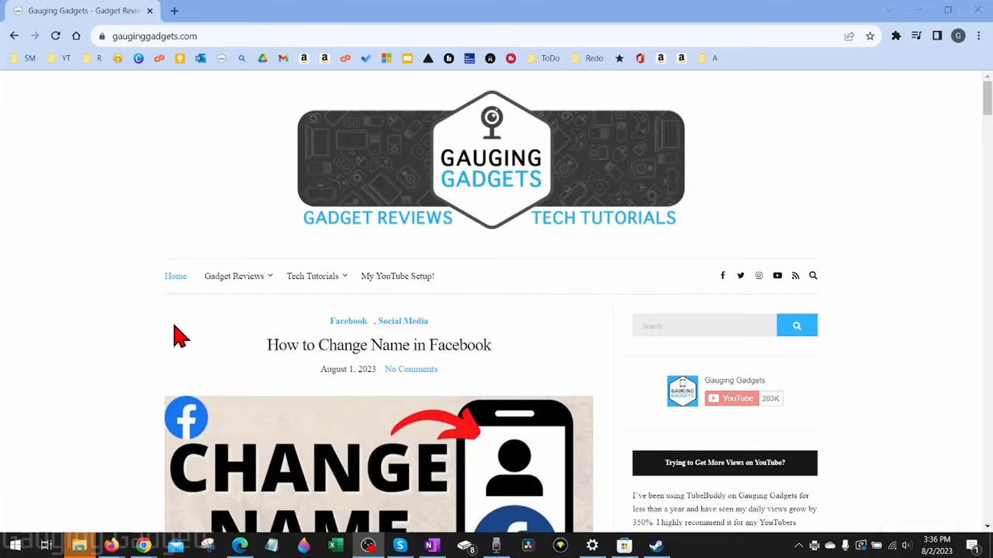
pyautogui.moveTo(171, 313)
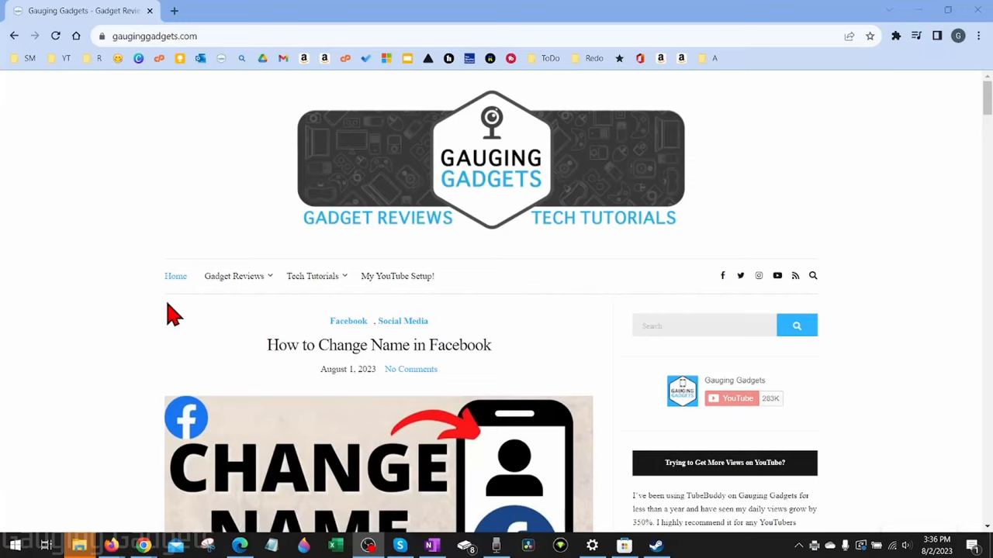
pyautogui.moveTo(177, 313)
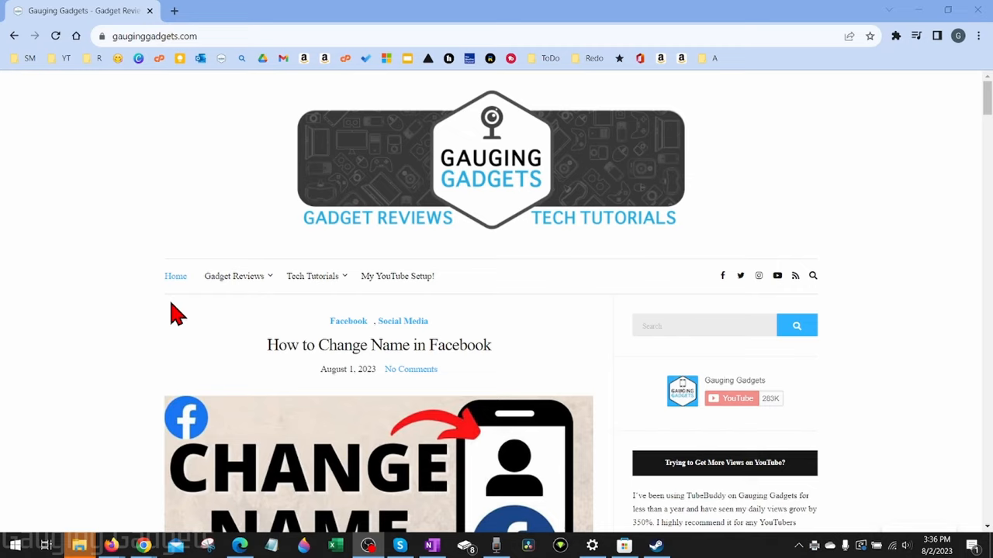
pyautogui.moveTo(179, 310)
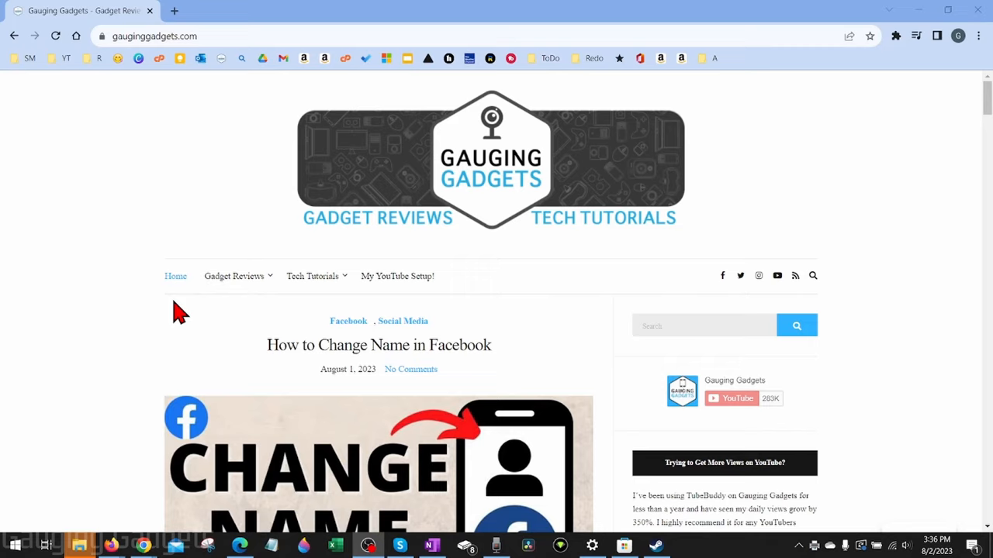
pyautogui.moveTo(175, 276)
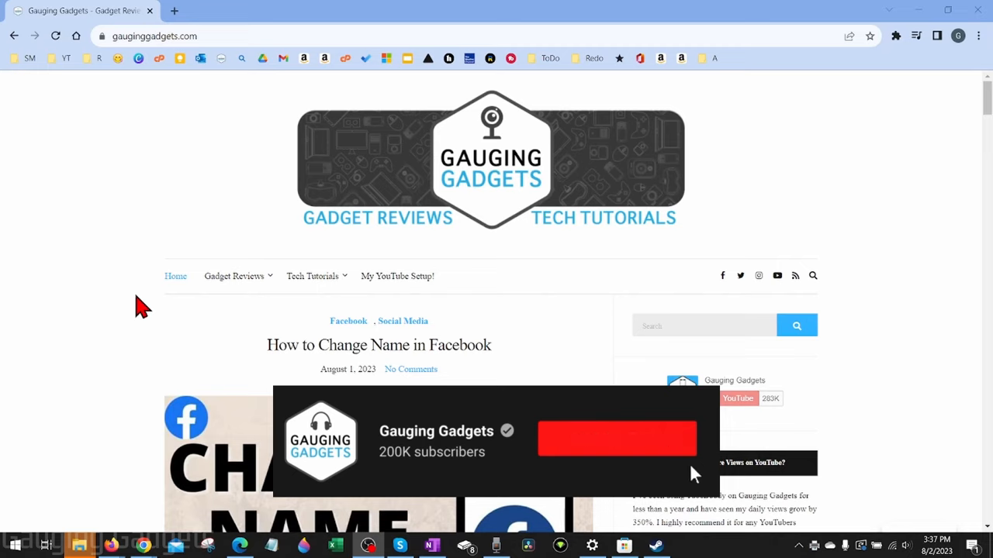
pyautogui.moveTo(121, 260)
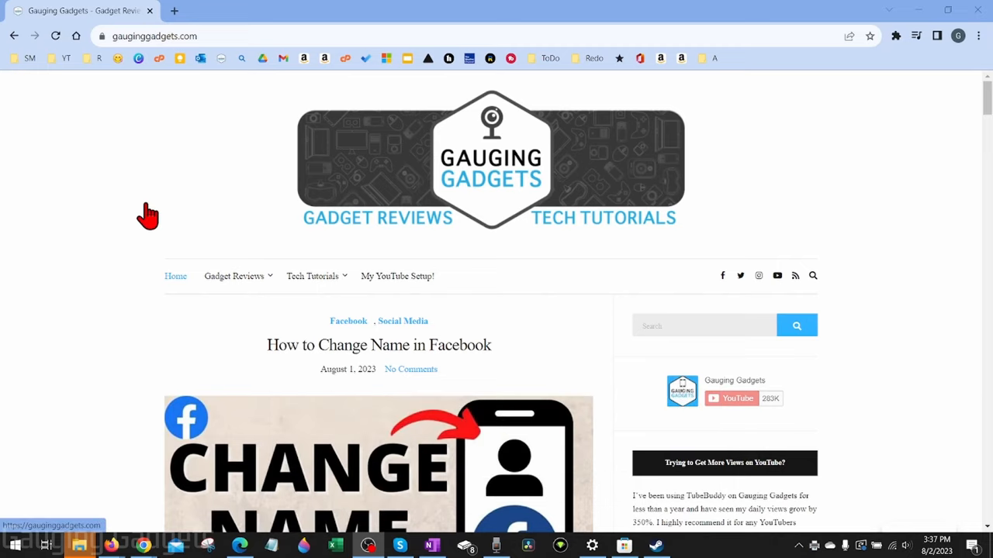
pyautogui.moveTo(161, 196)
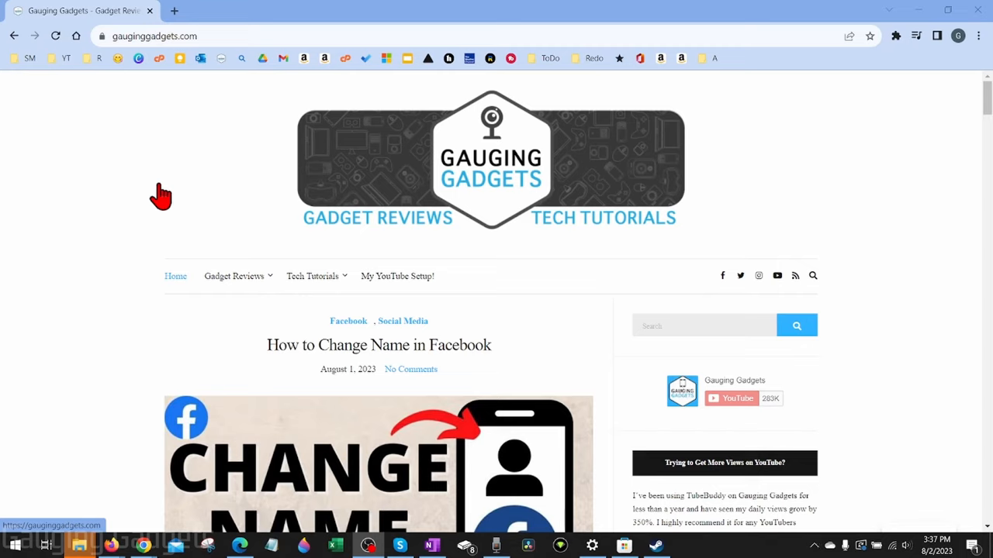
pyautogui.moveTo(155, 204)
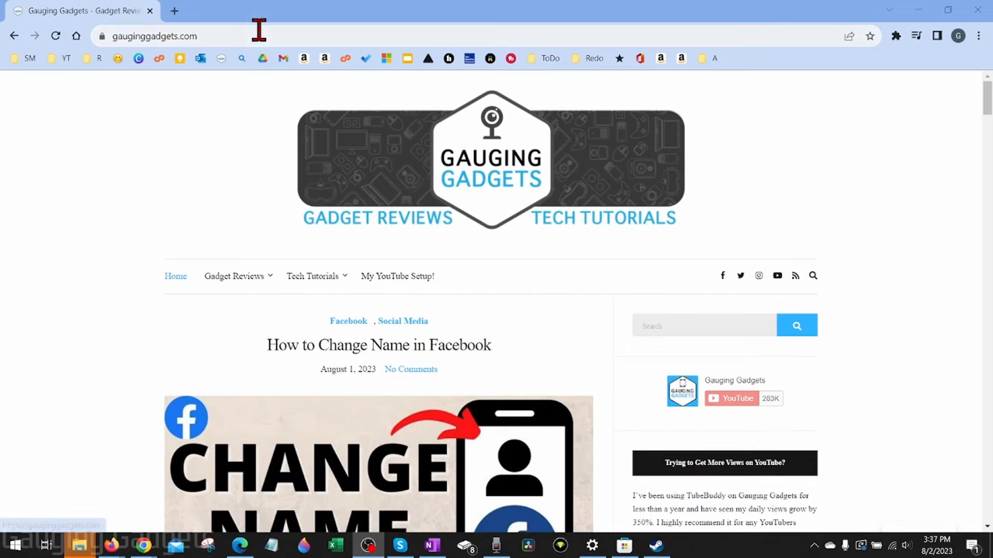
# - Go to adobe.com and reach the free online Compress PDF tool from the PDF & E-signatures menu
pyautogui.write('adobe.com')
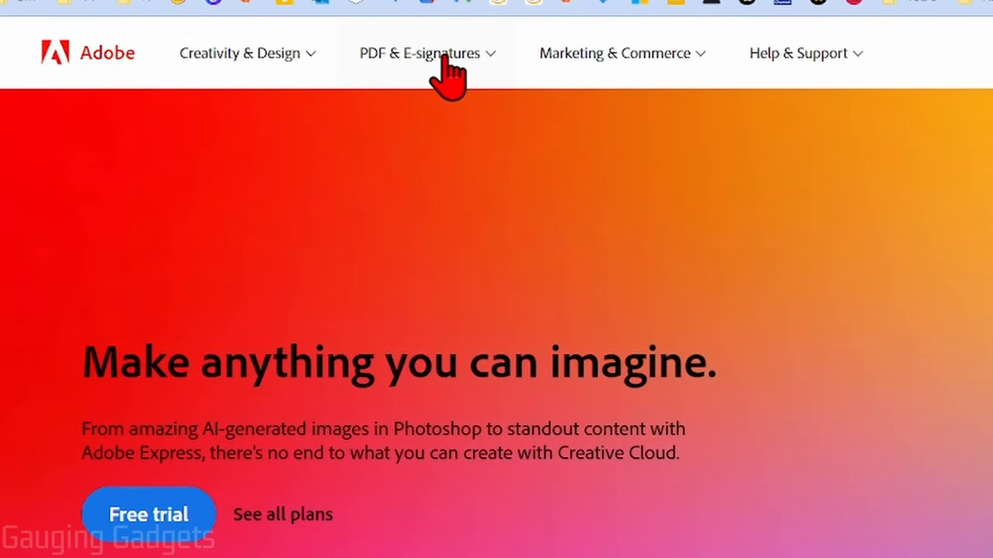
pyautogui.click(419, 53)
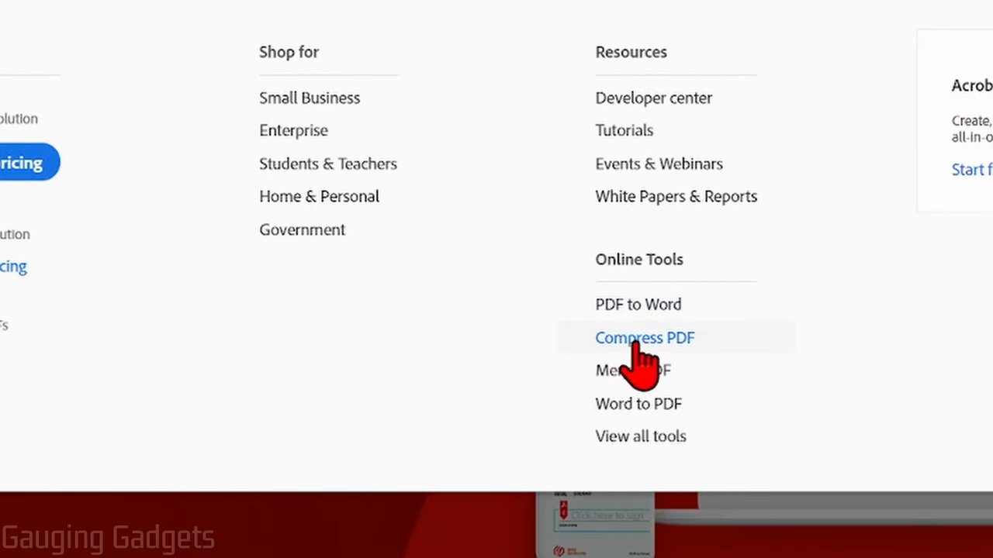
pyautogui.click(645, 338)
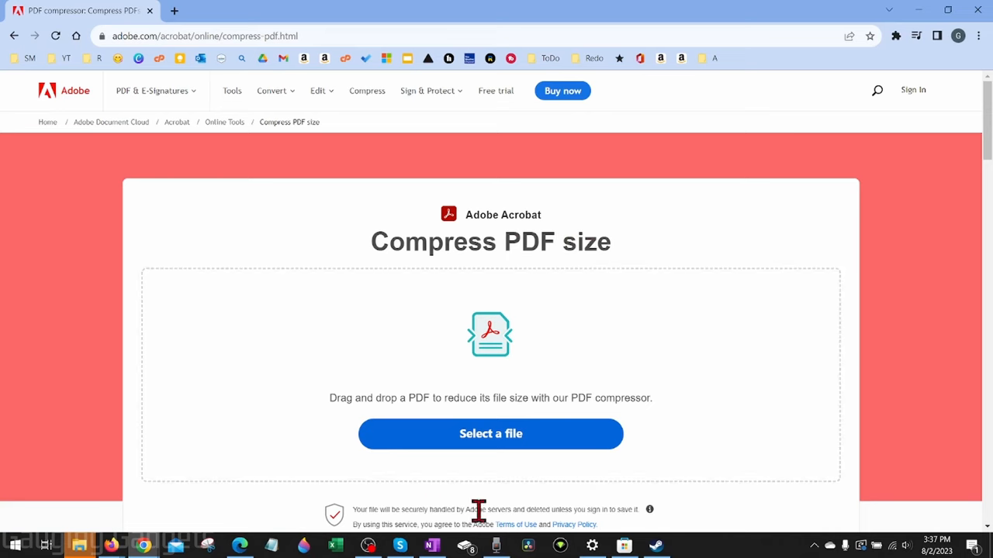
# - Compress the Test Image PDF at High level (91.67KB to 85.2KB) and save the copy to Downloads
pyautogui.click(490, 434)
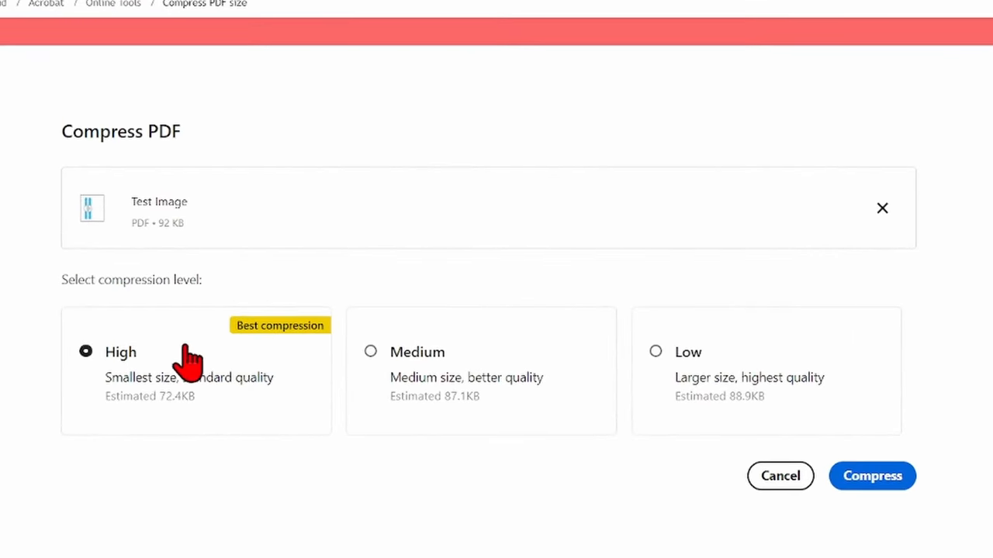
pyautogui.moveTo(169, 411)
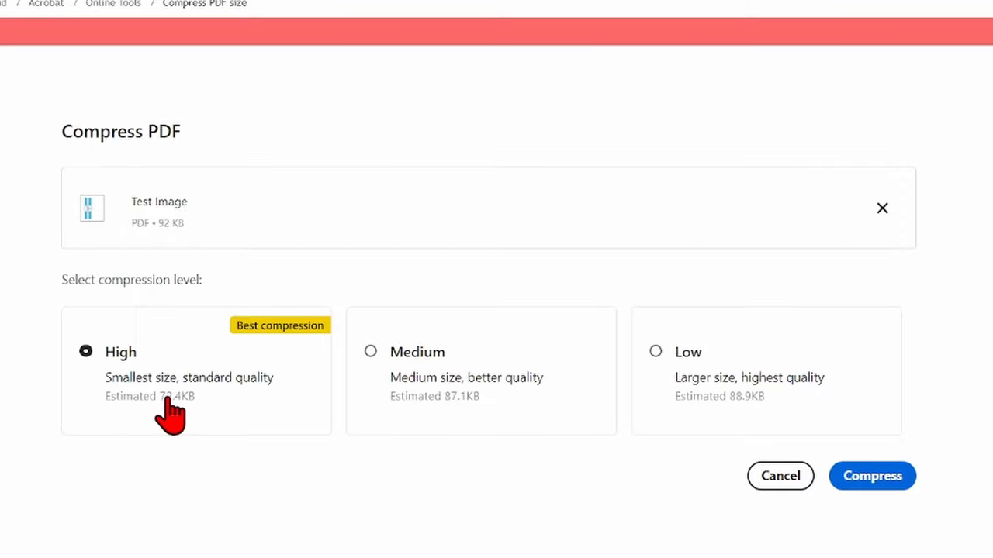
pyautogui.moveTo(736, 422)
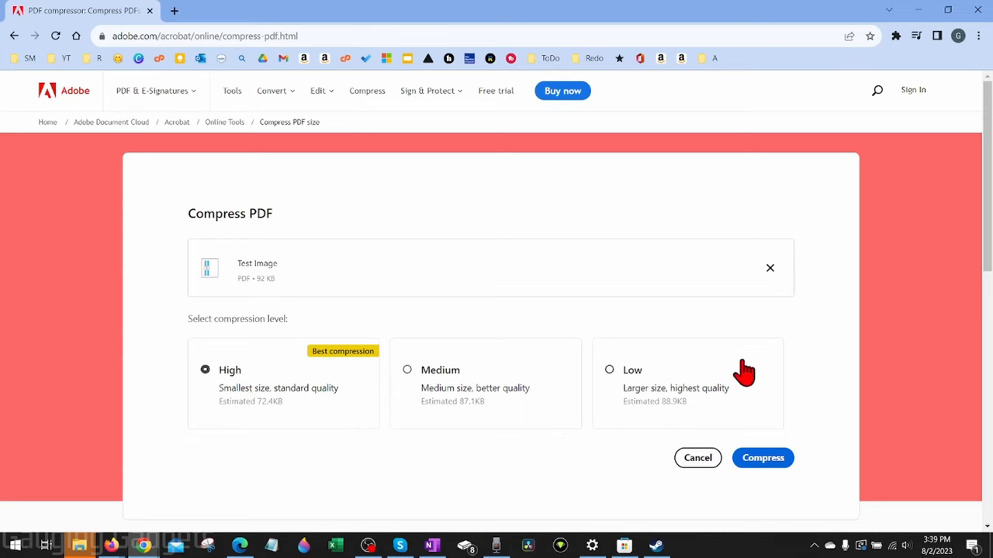
pyautogui.click(763, 458)
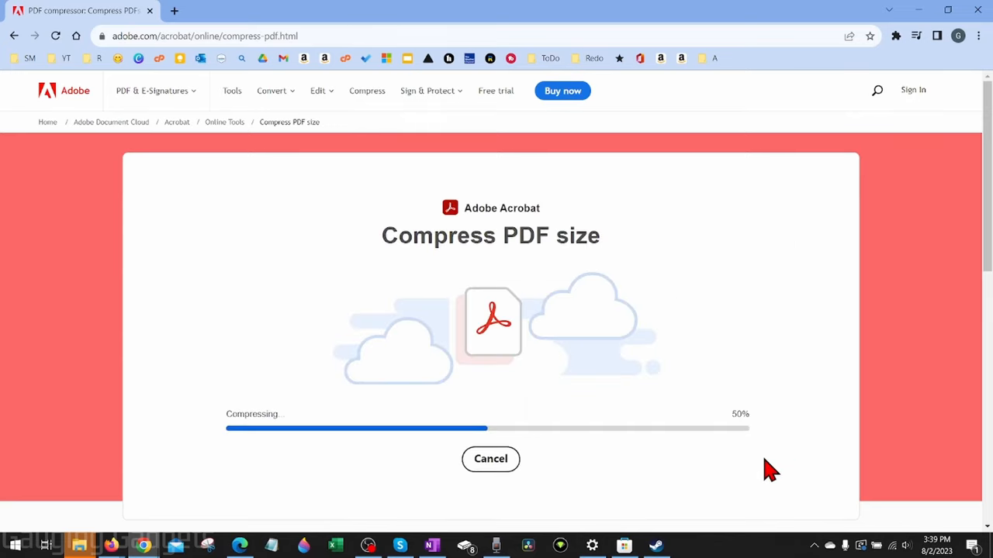
pyautogui.moveTo(580, 397)
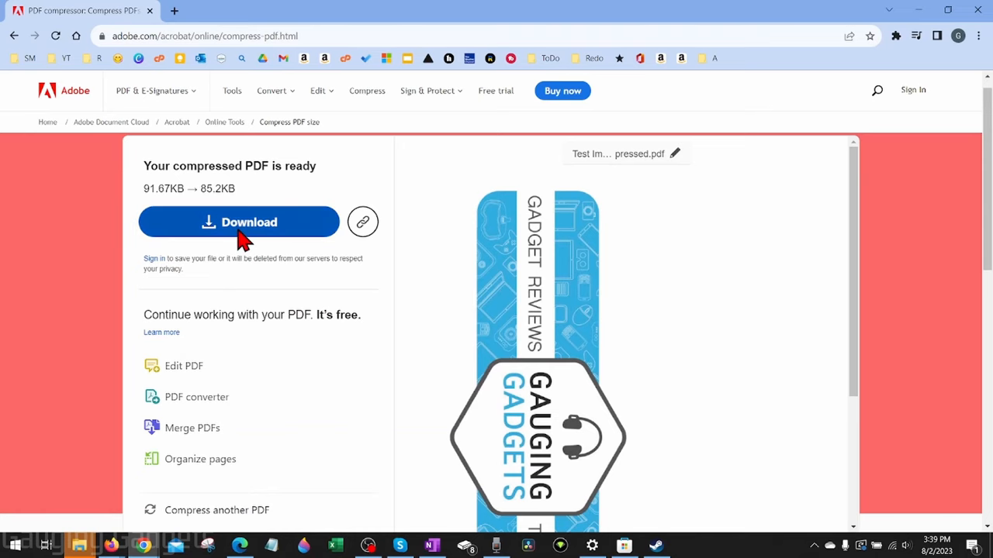
pyautogui.click(239, 222)
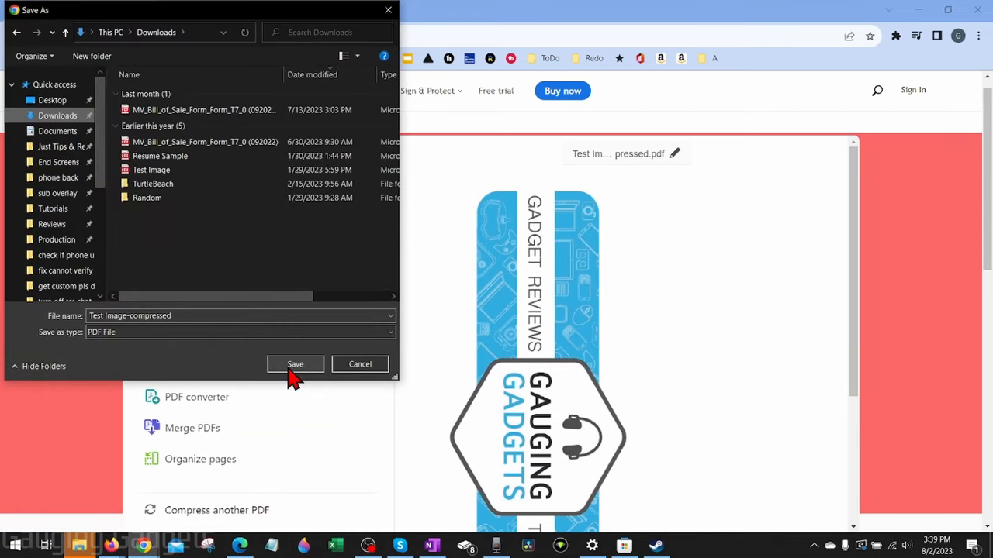
pyautogui.click(294, 363)
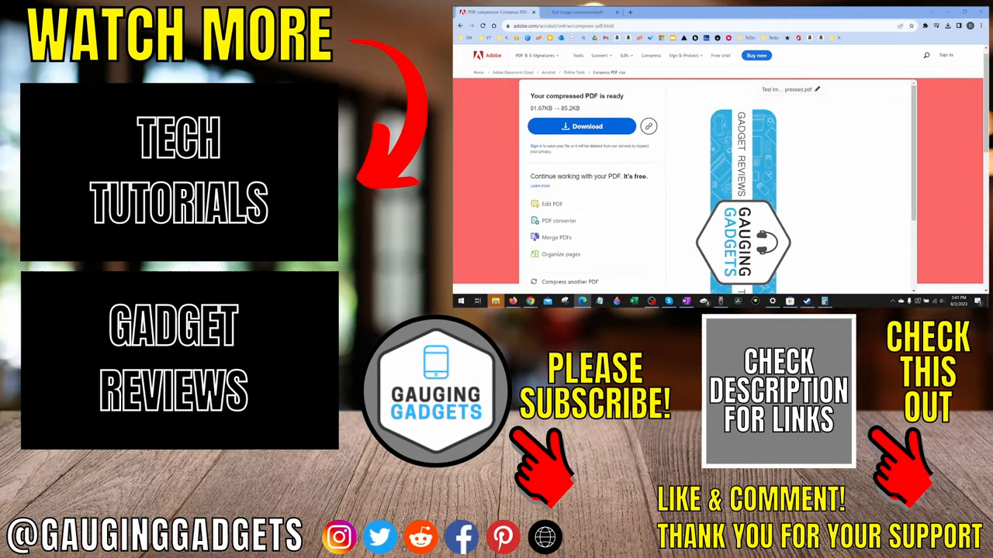
pyautogui.moveTo(863, 158)
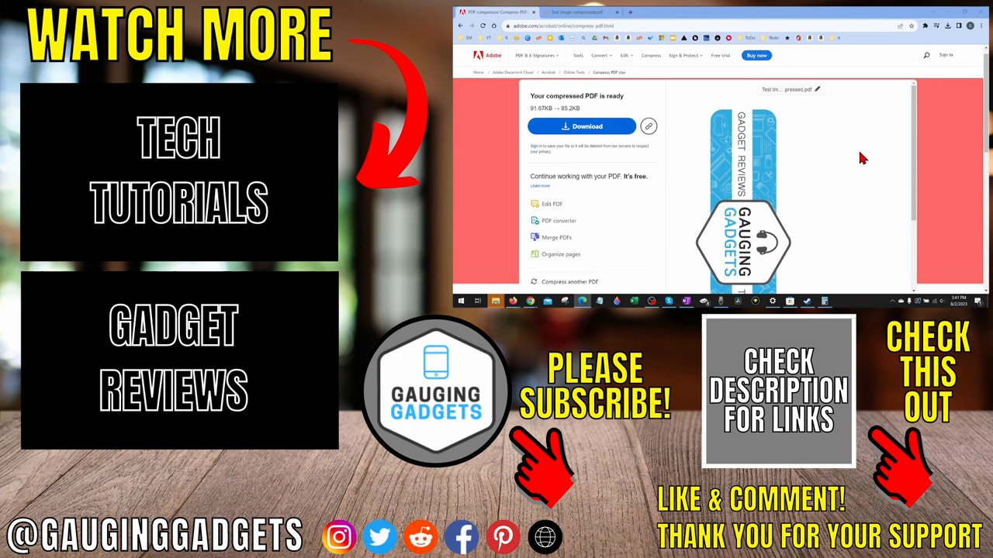